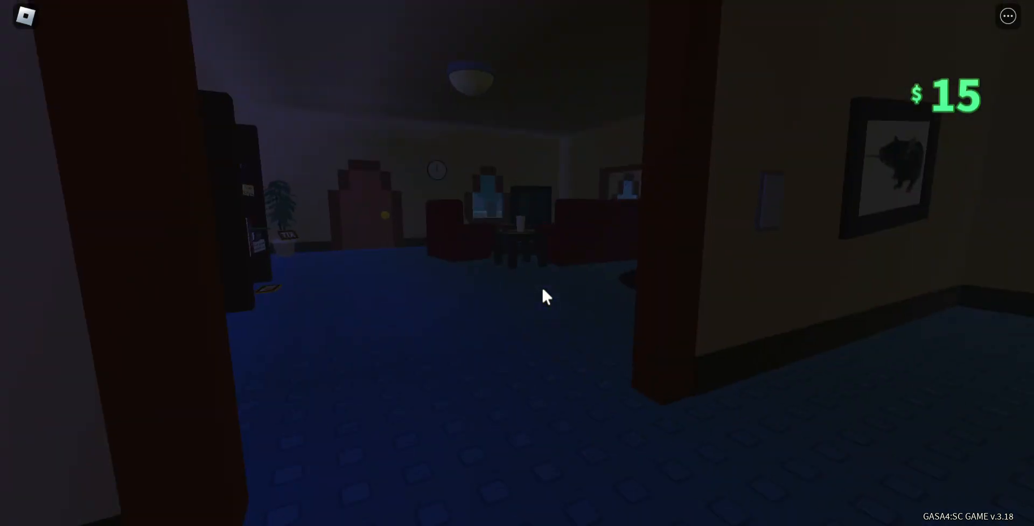
mouse_move(540, 295)
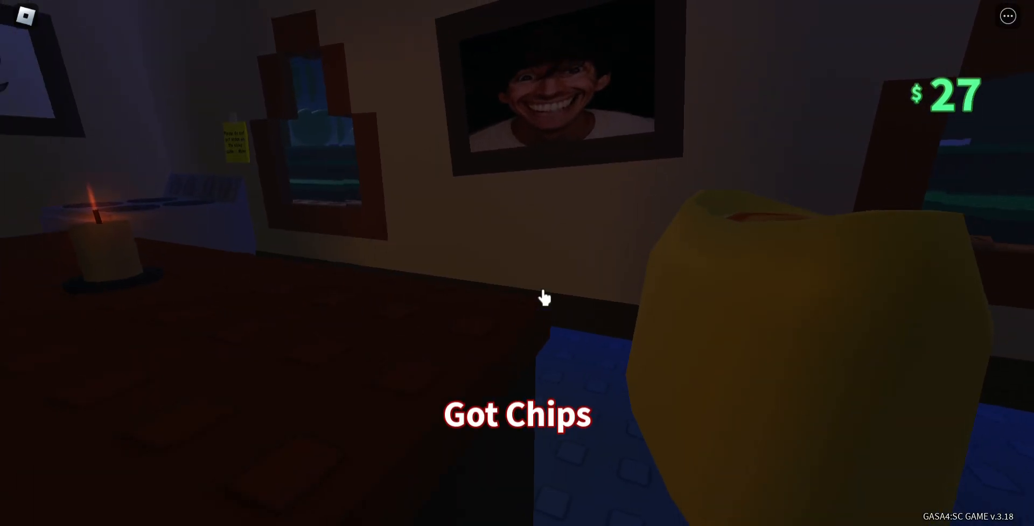
mouse_move(545, 298)
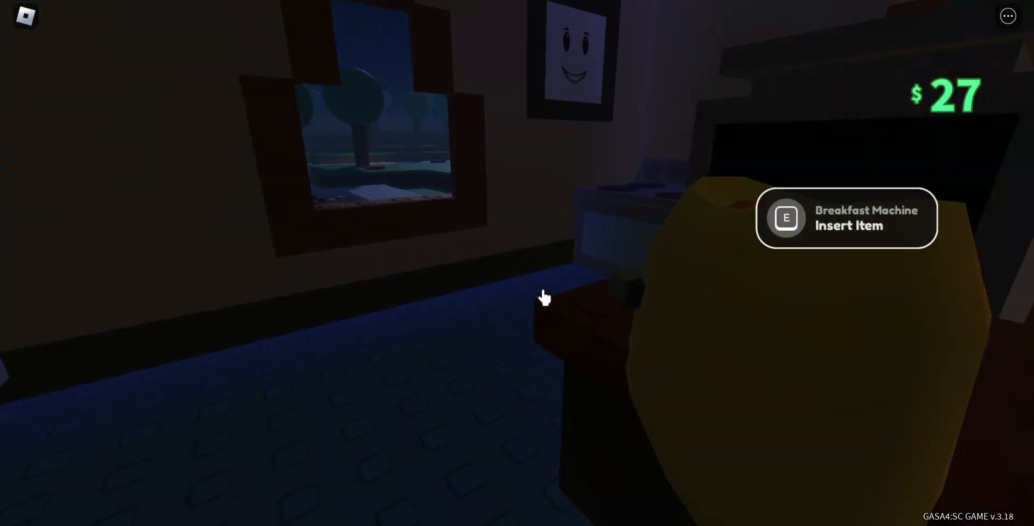
Insert the collected chips into the Breakfast Machine as the first item
key(e)
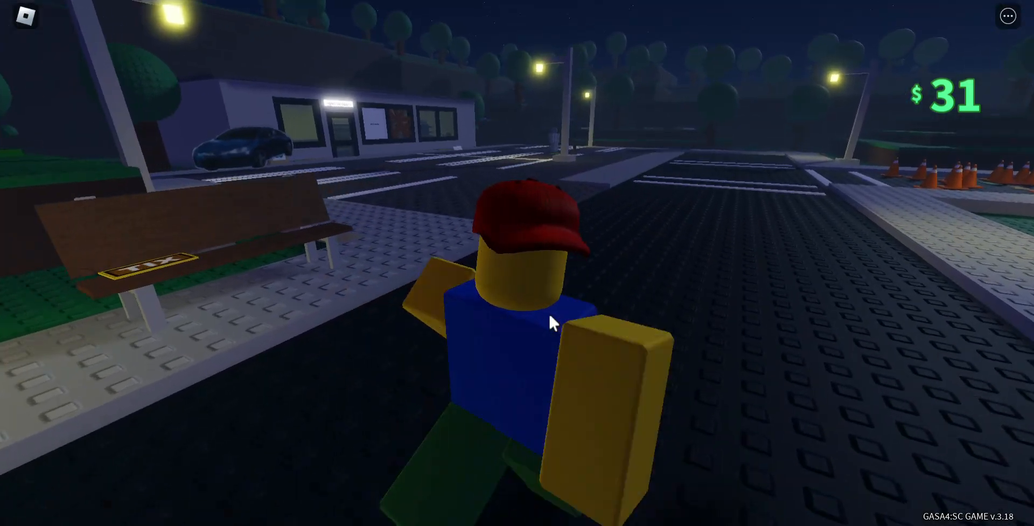
mouse_move(553, 322)
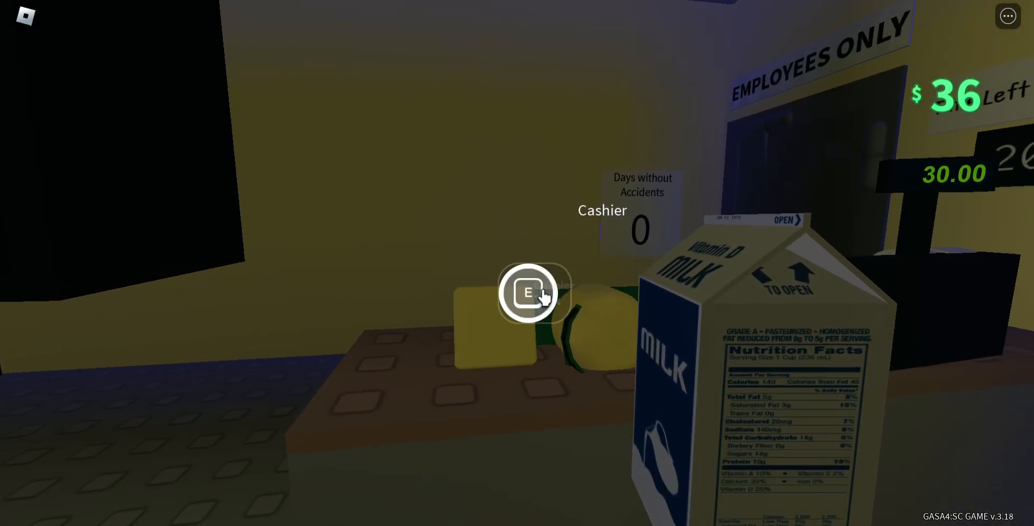
Buy a carton of milk from the store cashier, leaving $7 cash
key(e)
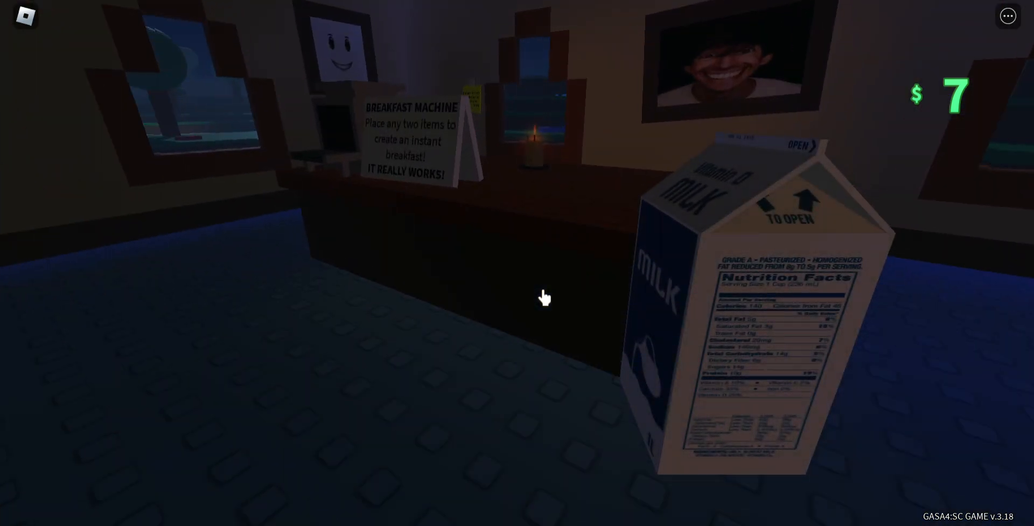
Insert the milk into the Breakfast Machine as the second item alongside the chips
click(543, 298)
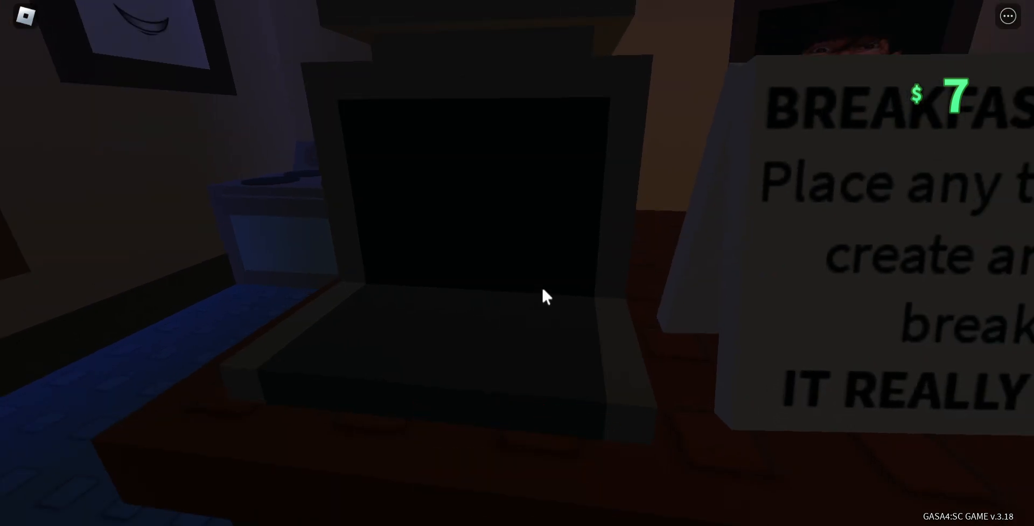
mouse_move(544, 295)
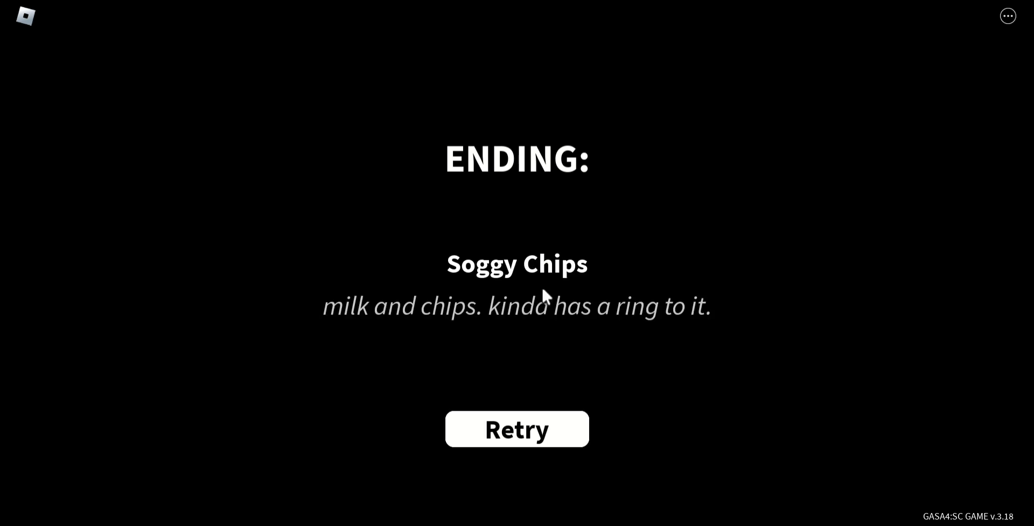
mouse_move(913, 170)
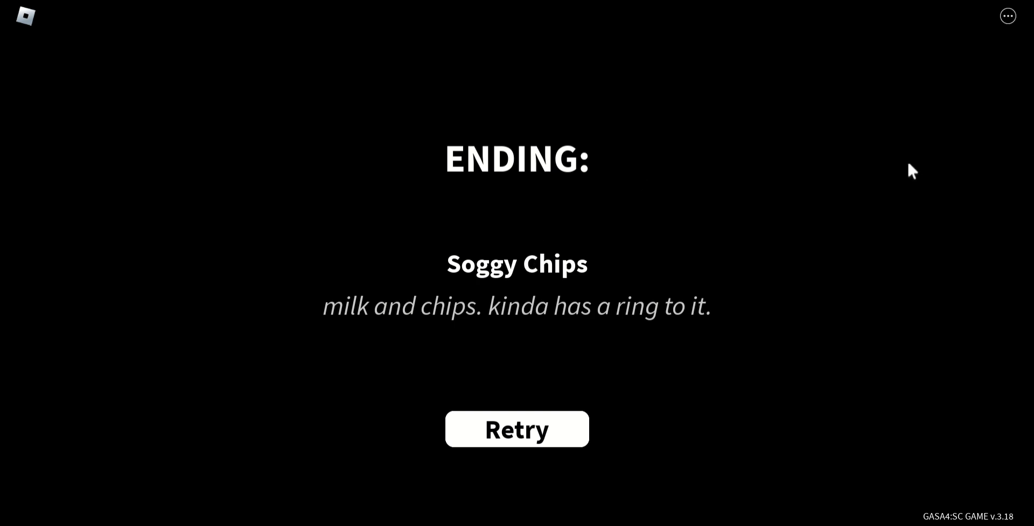
mouse_move(863, 162)
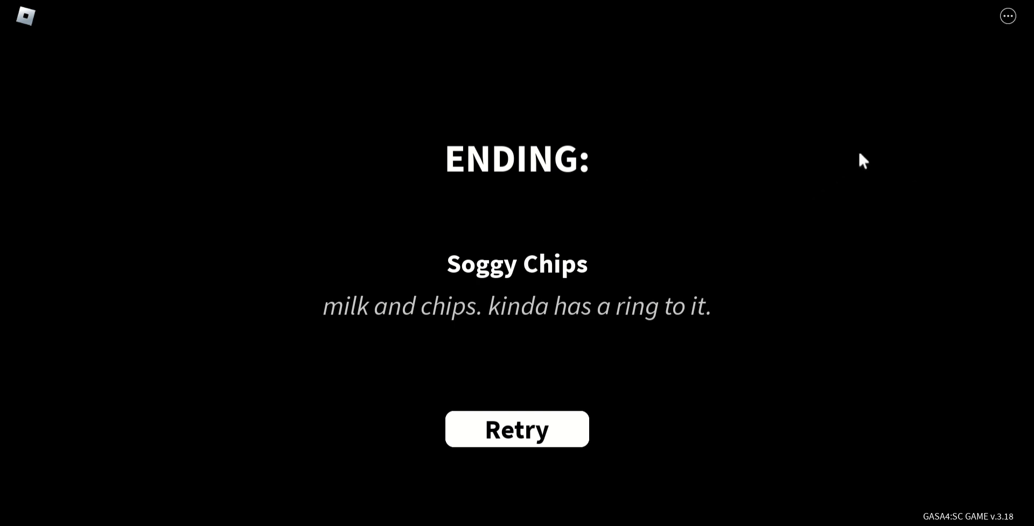
mouse_move(660, 309)
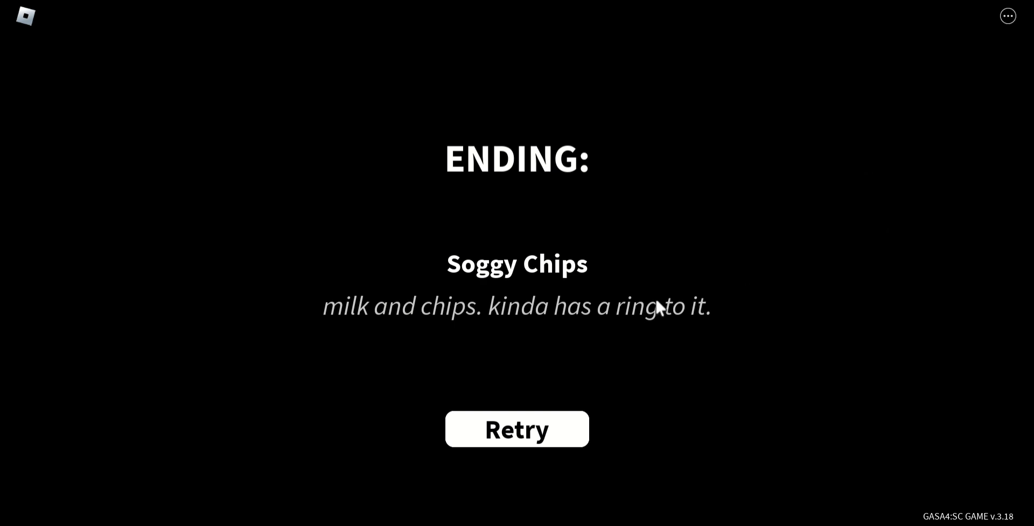
mouse_move(934, 127)
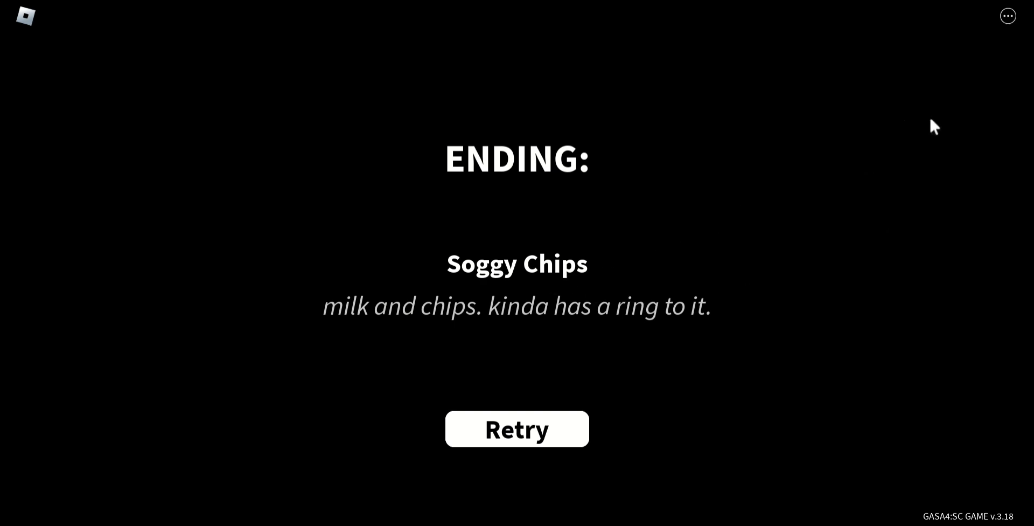